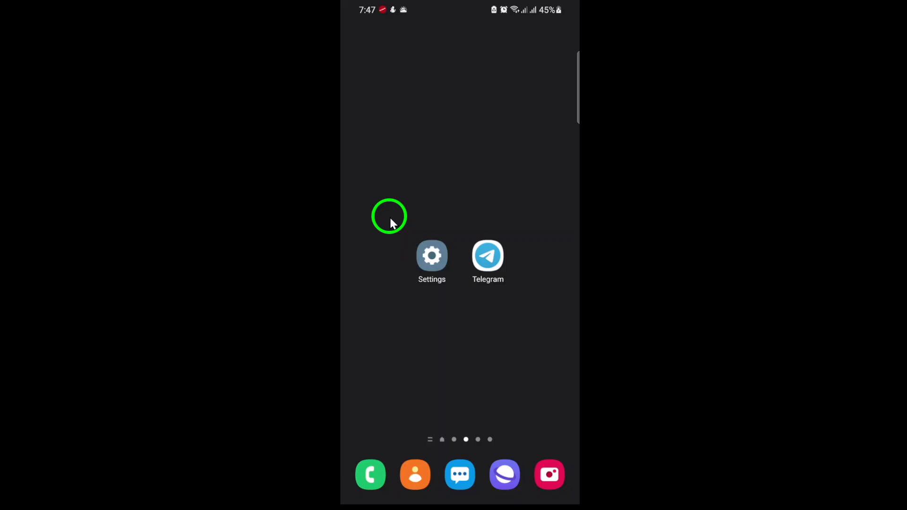
{"action": "mouse_move", "coordinate": [401, 228]}
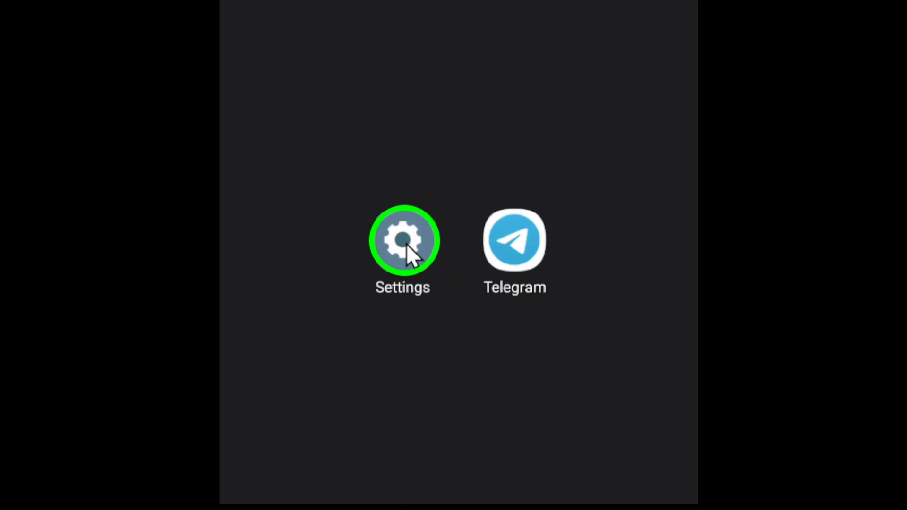
- Launch Settings and scroll down to reach the Apps entry
{"action": "left_click", "coordinate": [402, 240]}
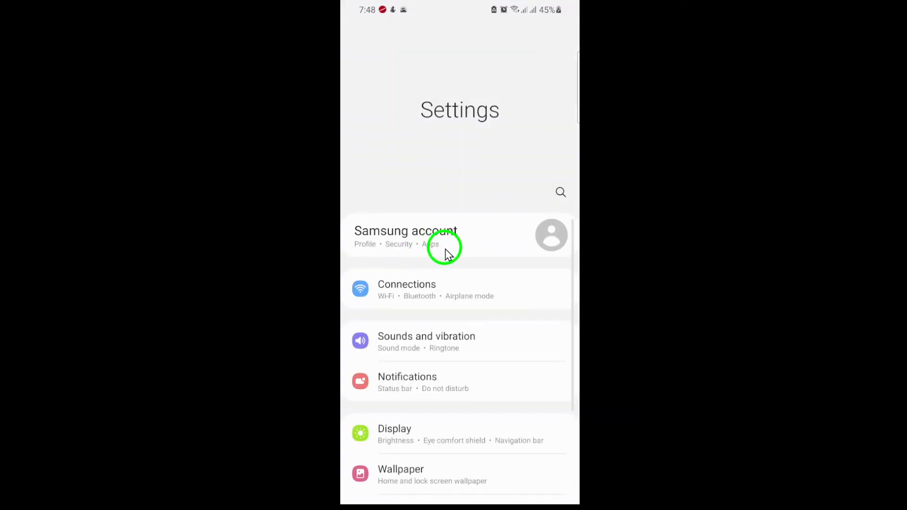
{"action": "mouse_move", "coordinate": [486, 300]}
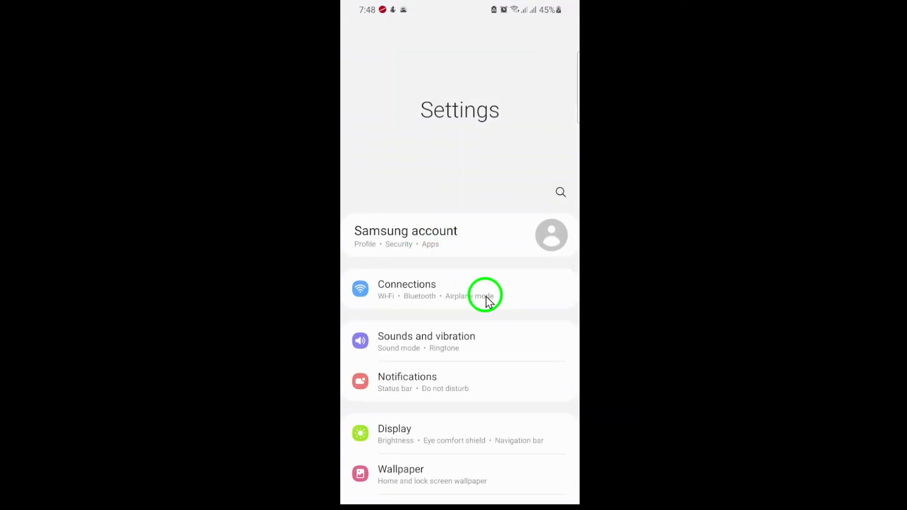
{"action": "mouse_move", "coordinate": [493, 431]}
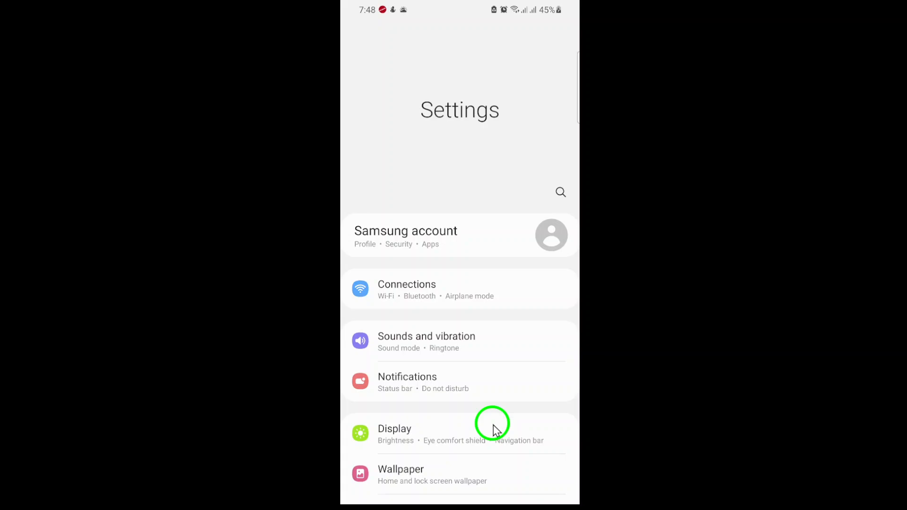
{"action": "scroll", "scroll_direction": "down", "scroll_amount": 3}
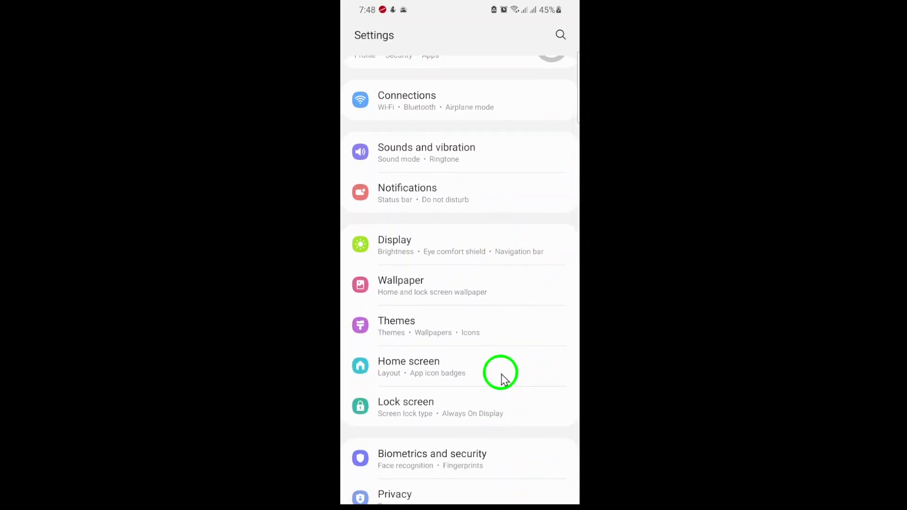
{"action": "scroll", "scroll_direction": "down", "scroll_amount": 3}
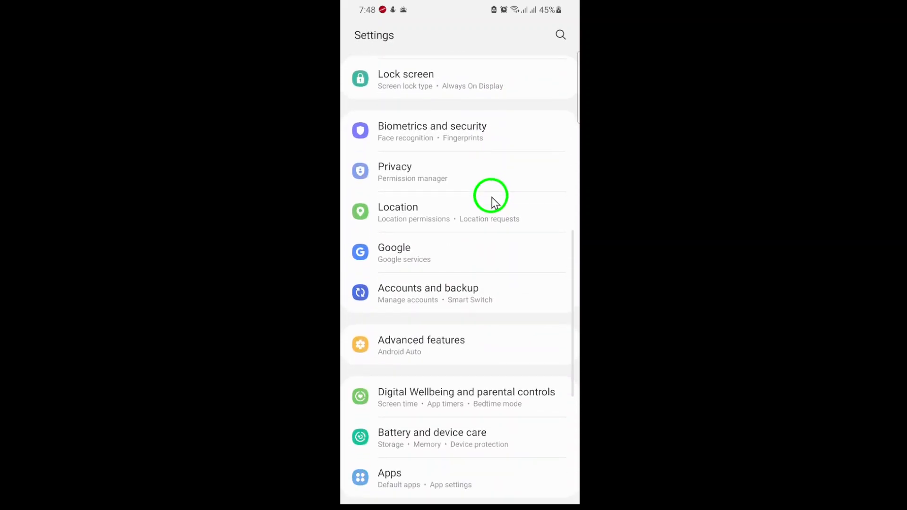
{"action": "scroll", "scroll_direction": "down", "scroll_amount": 3}
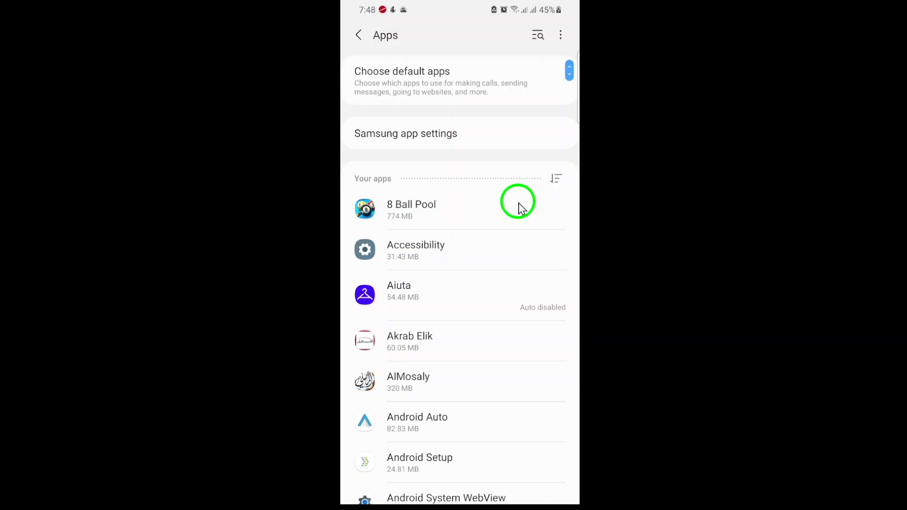
{"action": "mouse_move", "coordinate": [539, 136]}
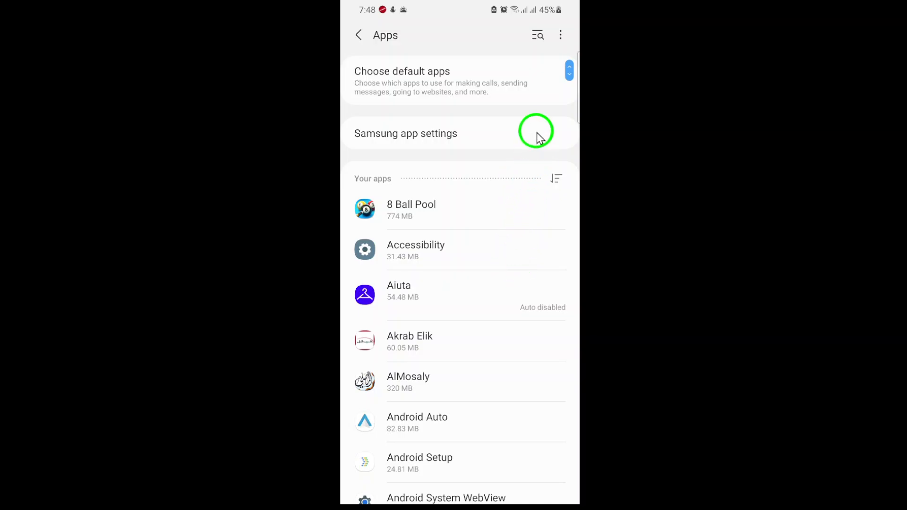
{"action": "mouse_move", "coordinate": [537, 37]}
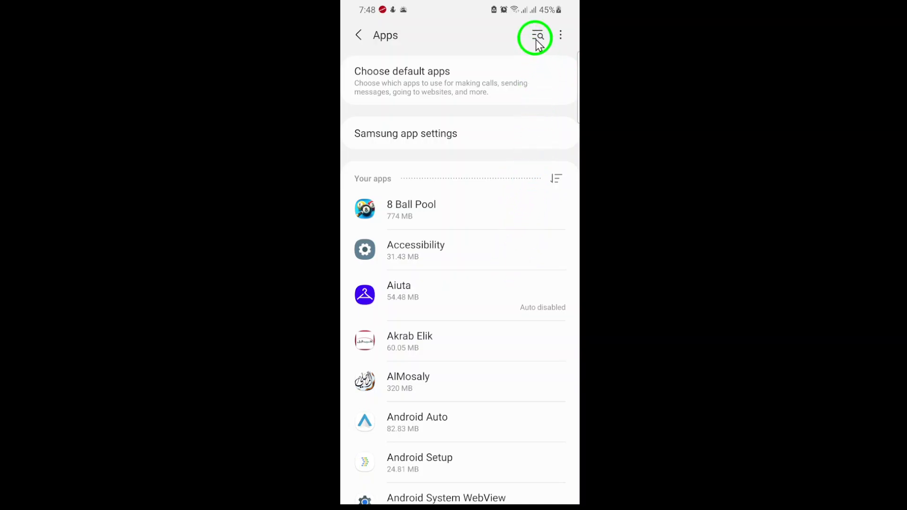
- Search the installed apps for "tele" to show only Telegram
{"action": "left_click", "coordinate": [535, 36]}
{"action": "type", "text": "te"}
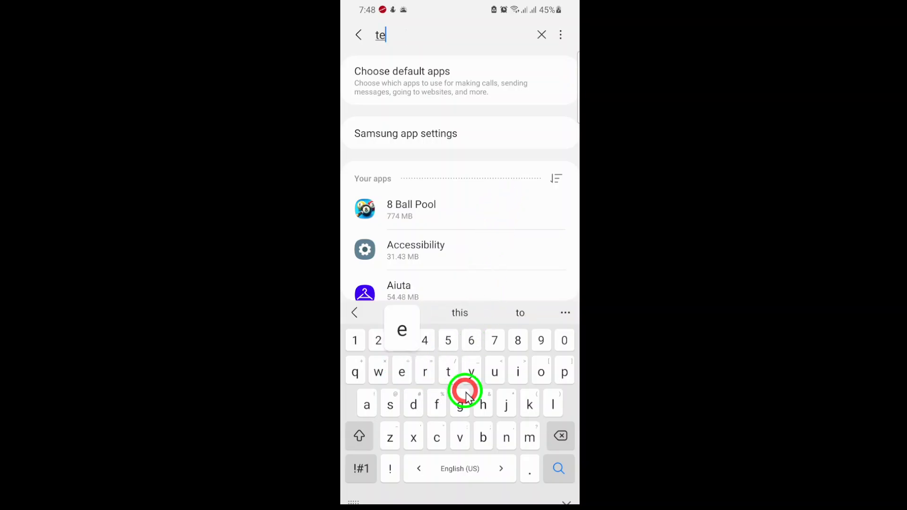
{"action": "type", "text": "le"}
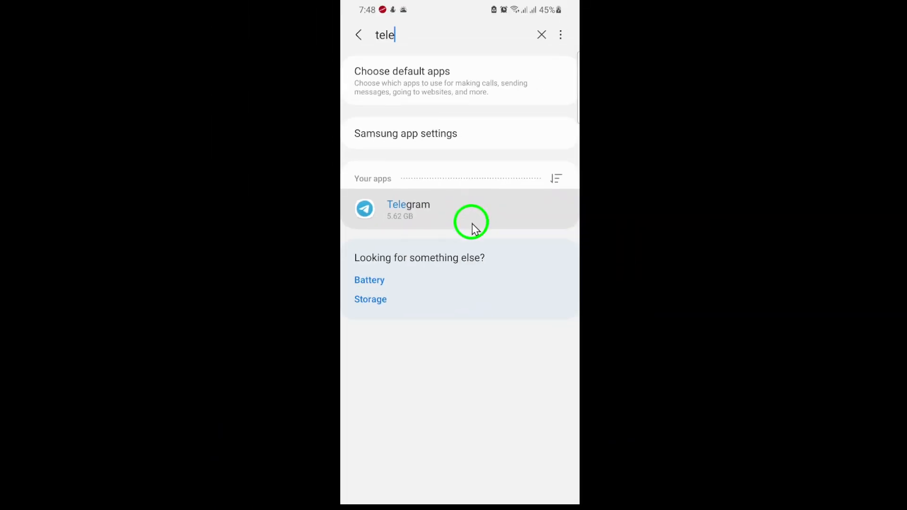
- Open Telegram from the search results and view its app permissions
{"action": "left_click", "coordinate": [407, 209]}
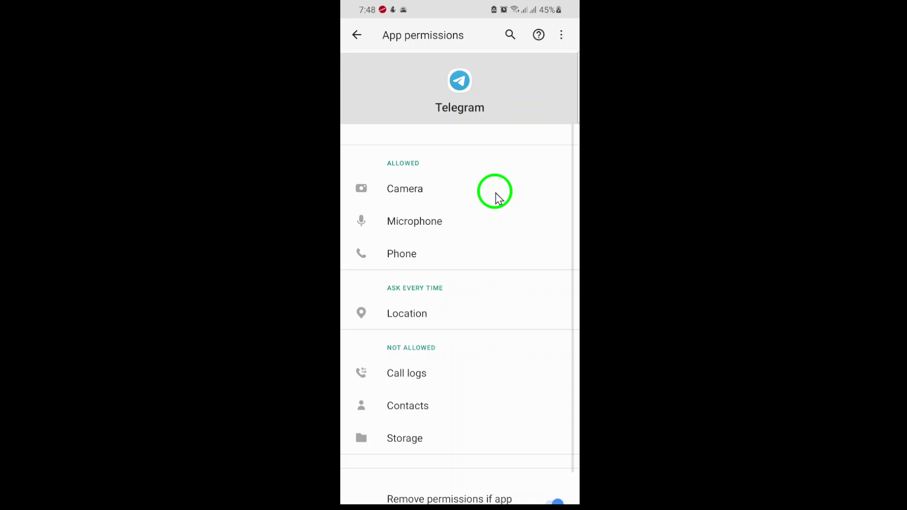
{"action": "mouse_move", "coordinate": [486, 440]}
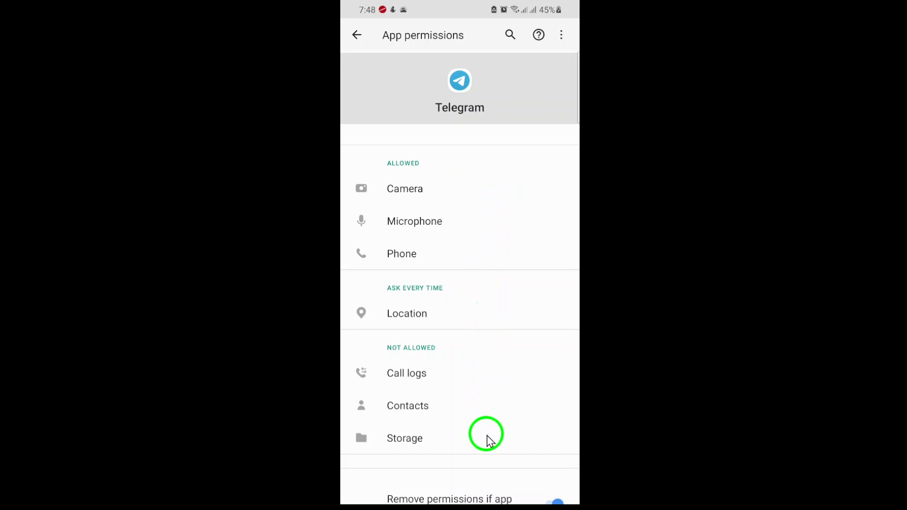
{"action": "mouse_move", "coordinate": [509, 372]}
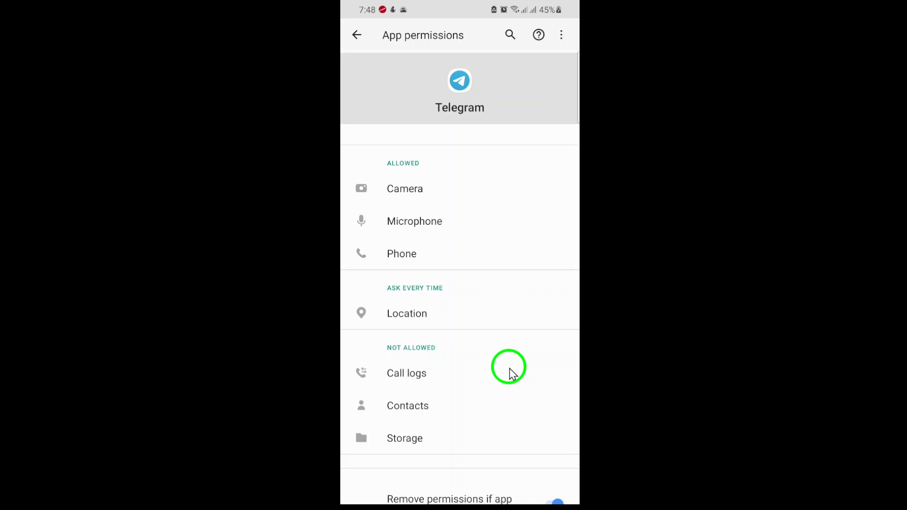
{"action": "mouse_move", "coordinate": [504, 354]}
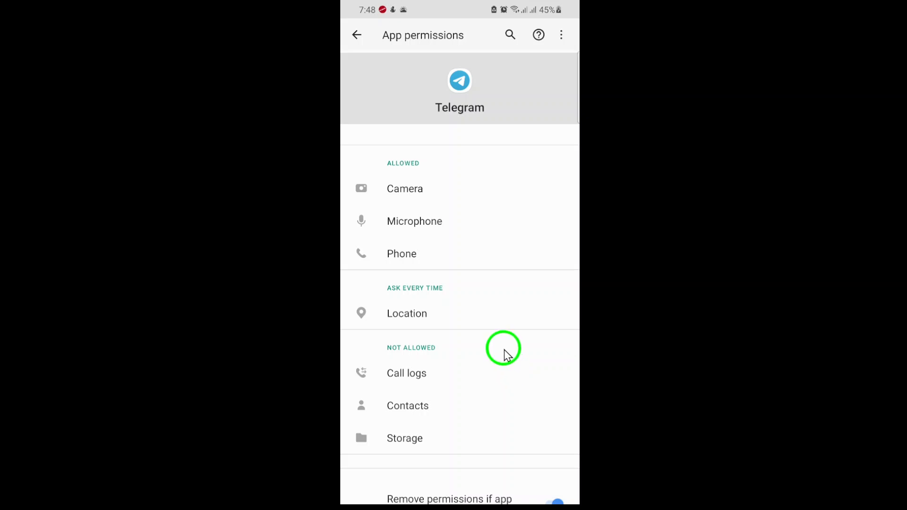
{"action": "mouse_move", "coordinate": [448, 448]}
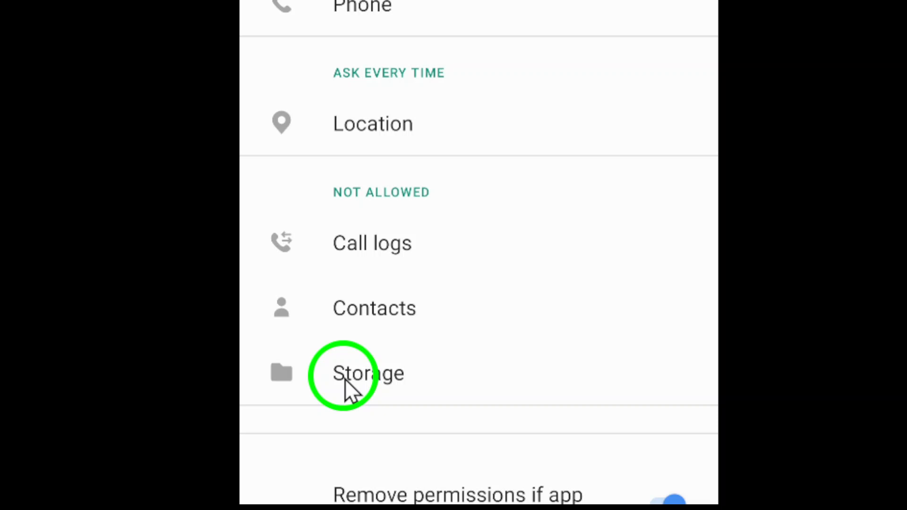
{"action": "mouse_move", "coordinate": [461, 386]}
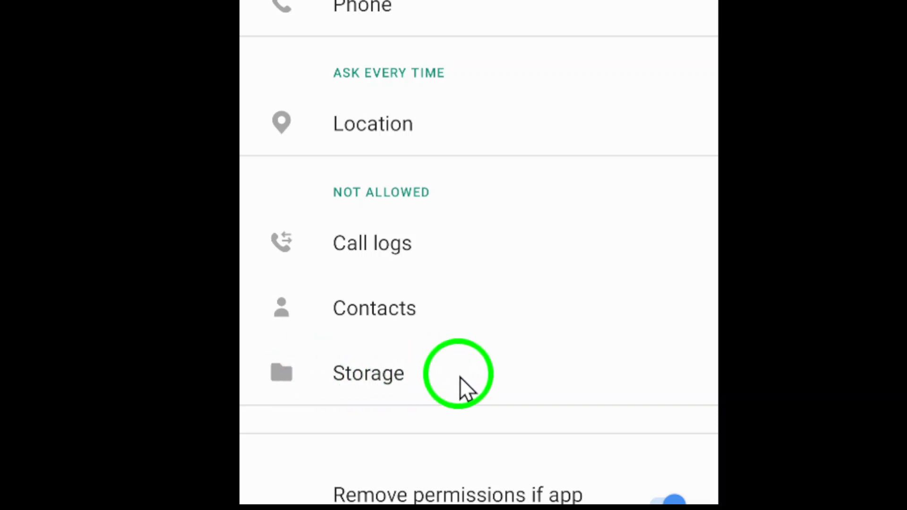
- Change Telegram's Storage permission from don't allow to 'Allow access to media only'
{"action": "left_click", "coordinate": [367, 373]}
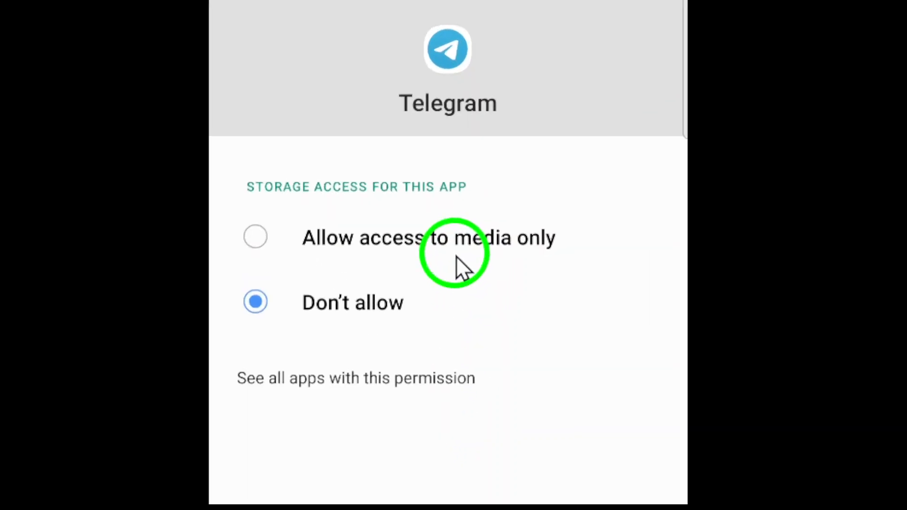
{"action": "mouse_move", "coordinate": [459, 296]}
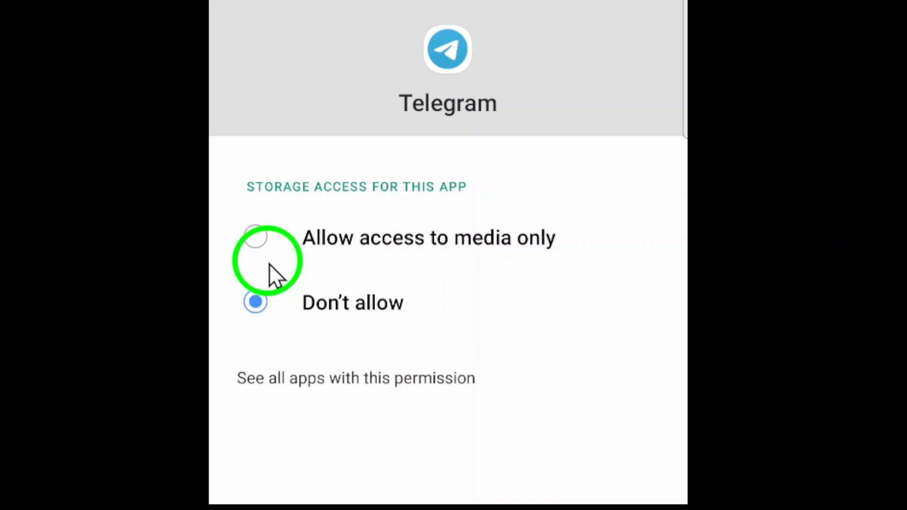
{"action": "left_click", "coordinate": [254, 237]}
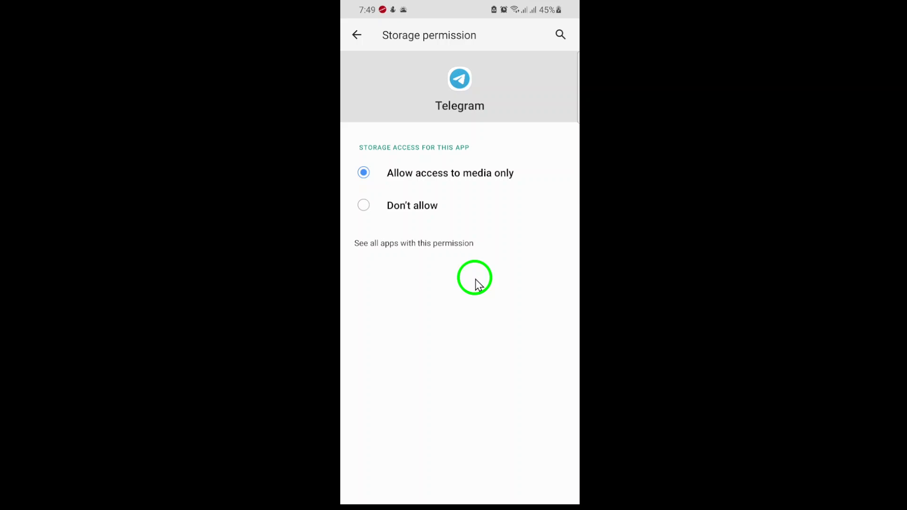
{"action": "mouse_move", "coordinate": [465, 302]}
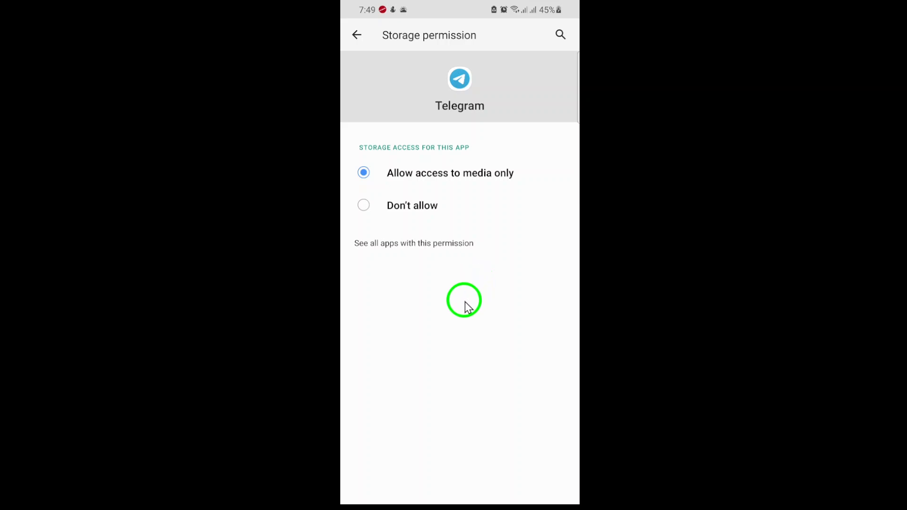